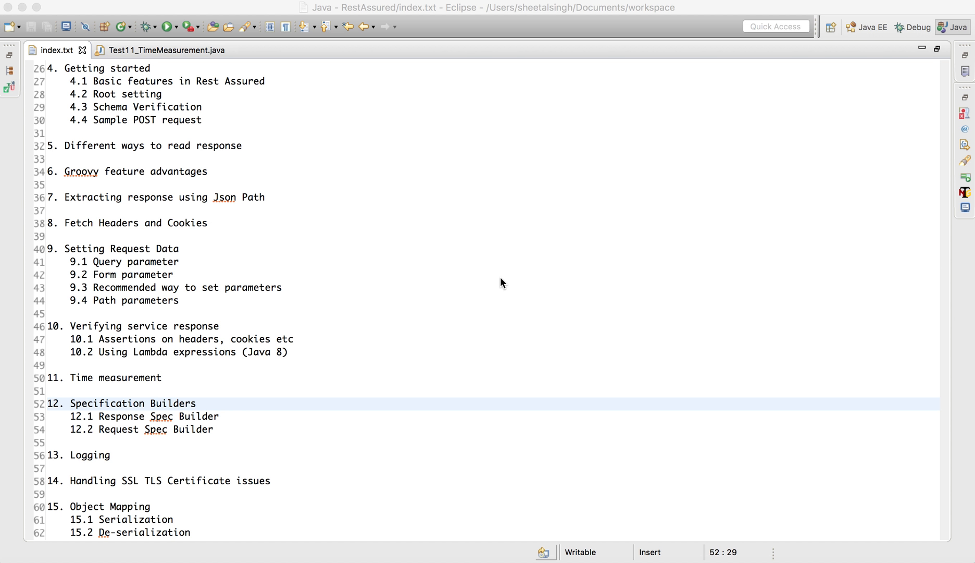
{"action": "mouse_move", "coordinate": [171, 405]}
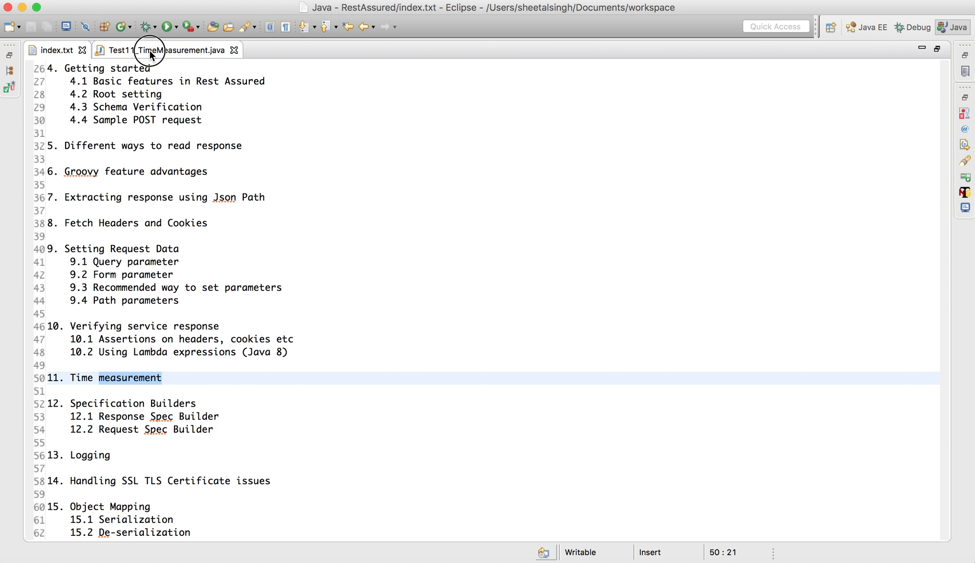
{"action": "left_click", "coordinate": [152, 50]}
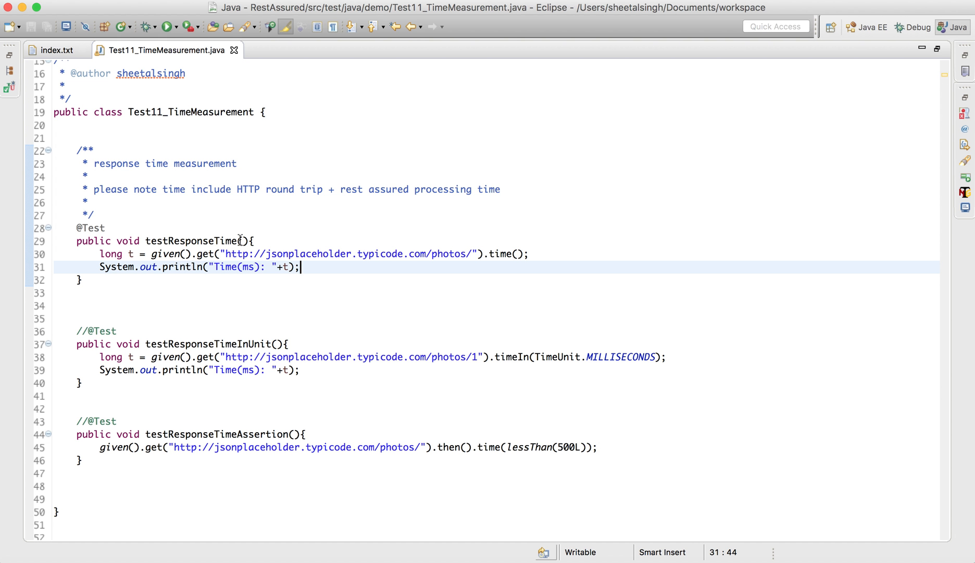
{"action": "mouse_move", "coordinate": [153, 286]}
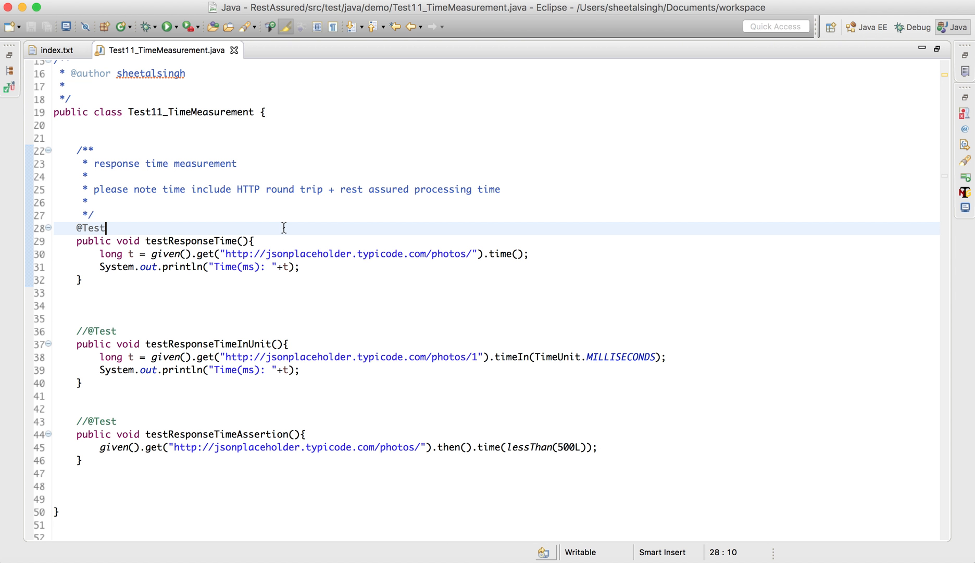
{"action": "double_click", "coordinate": [92, 227]}
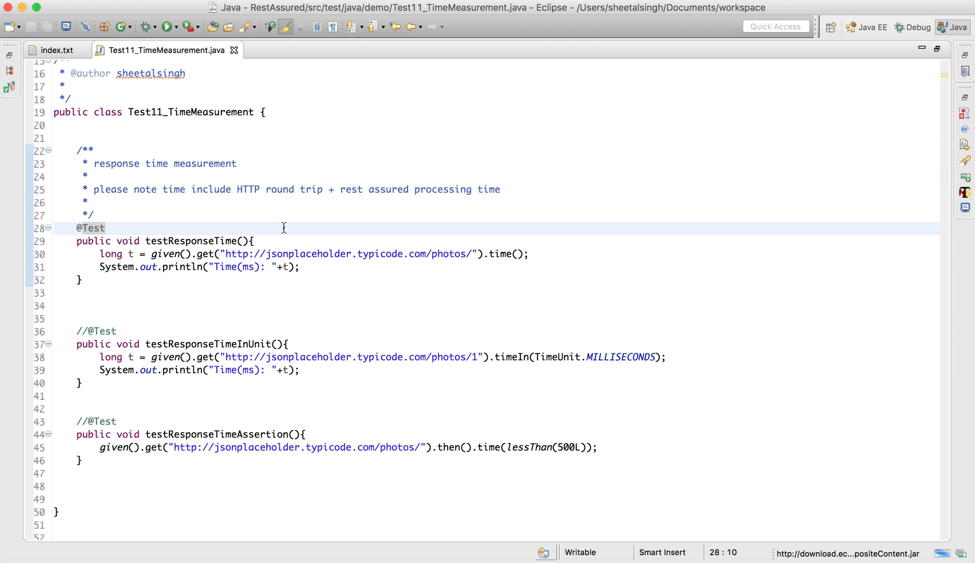
{"action": "left_click", "coordinate": [106, 228]}
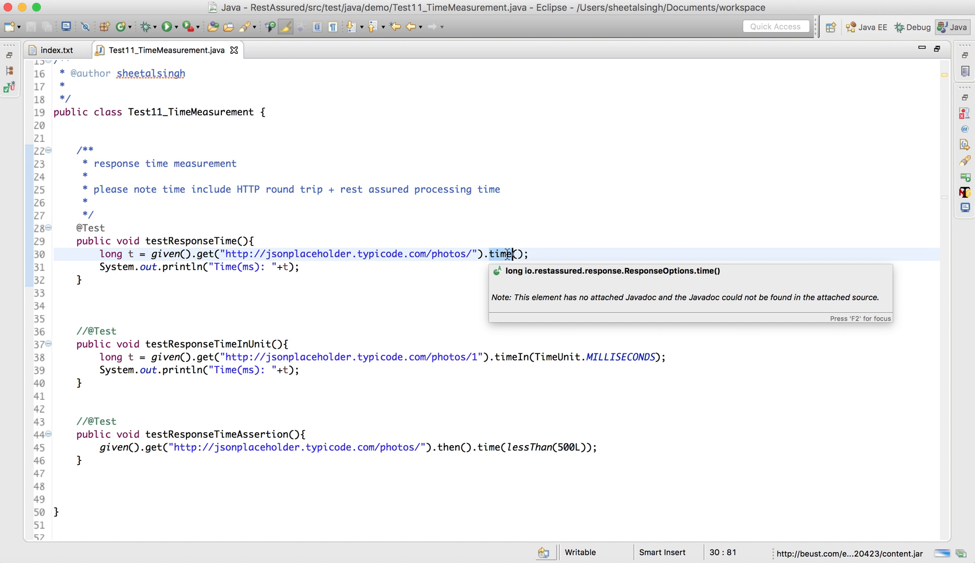
{"action": "mouse_move", "coordinate": [241, 286]}
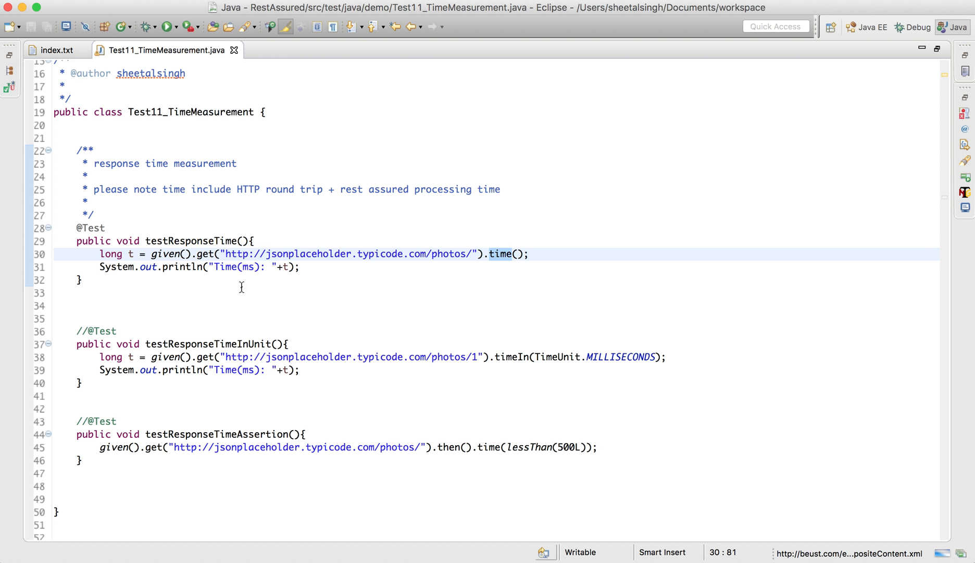
{"action": "mouse_move", "coordinate": [319, 286]}
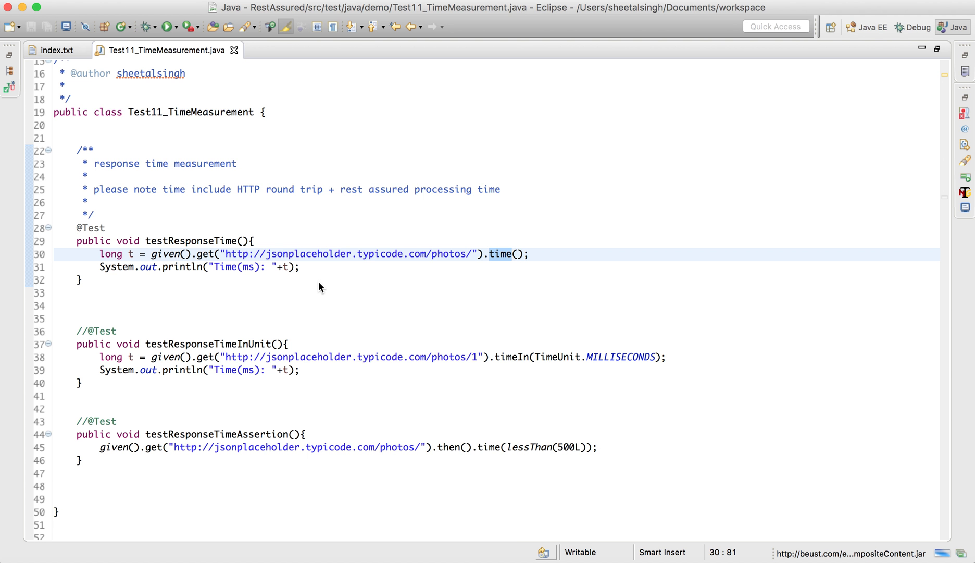
{"action": "right_click", "coordinate": [319, 281]}
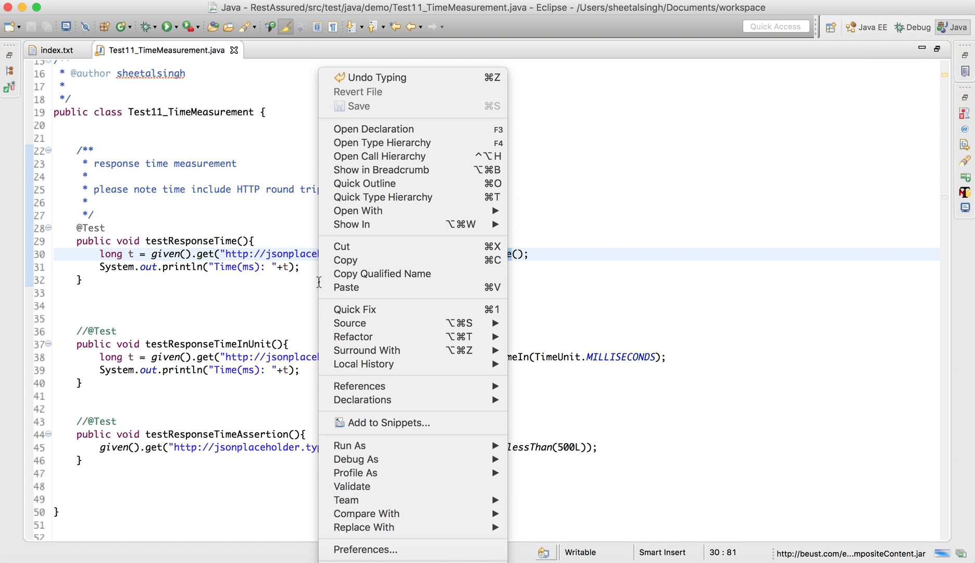
{"action": "mouse_move", "coordinate": [356, 459]}
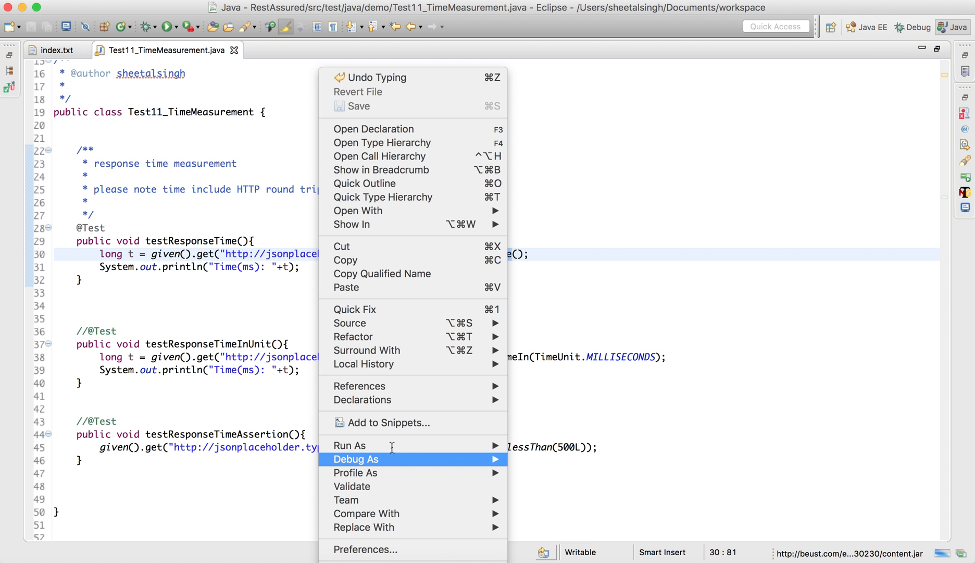
{"action": "mouse_move", "coordinate": [350, 444]}
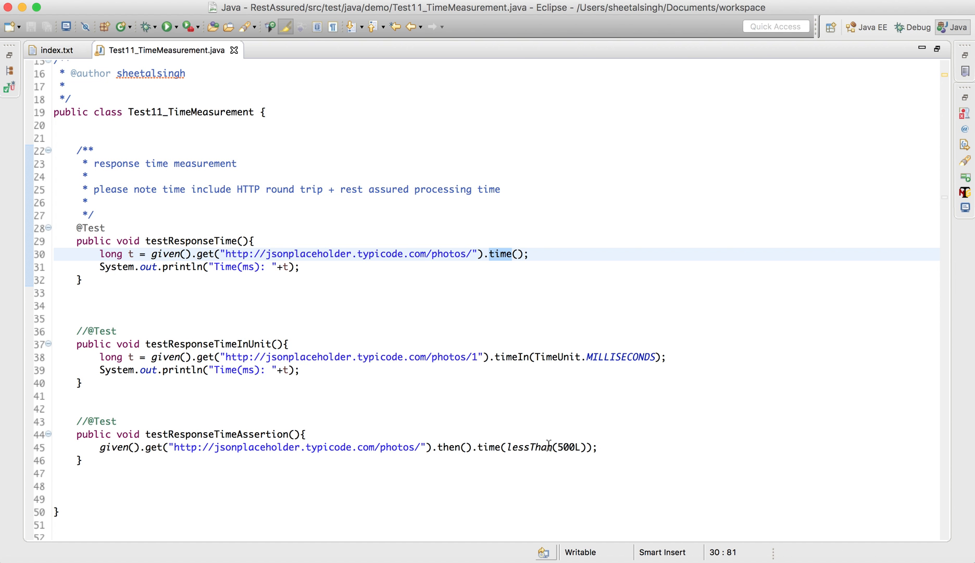
{"action": "left_click", "coordinate": [166, 26]}
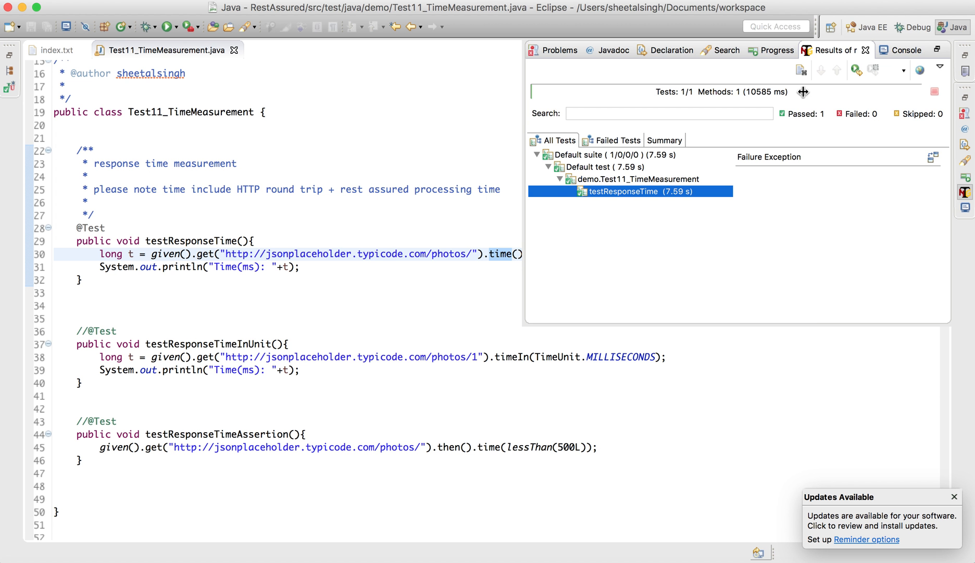
{"action": "left_click", "coordinate": [895, 50]}
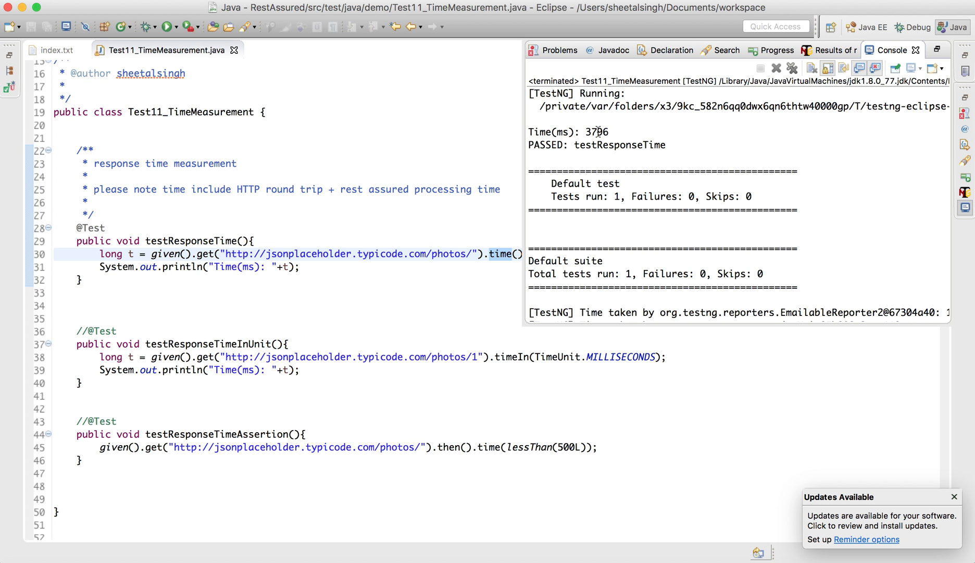
{"action": "double_click", "coordinate": [596, 132]}
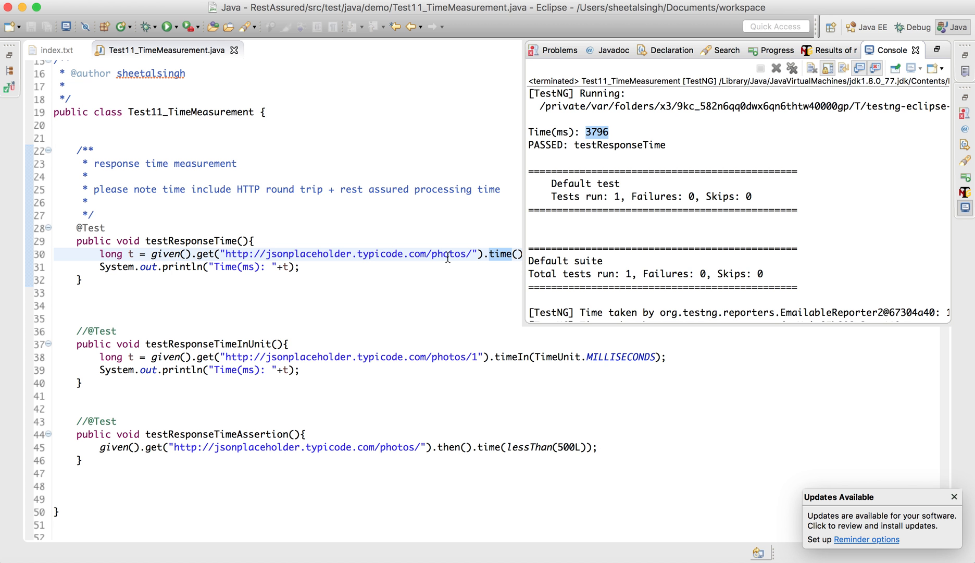
{"action": "mouse_move", "coordinate": [295, 311]}
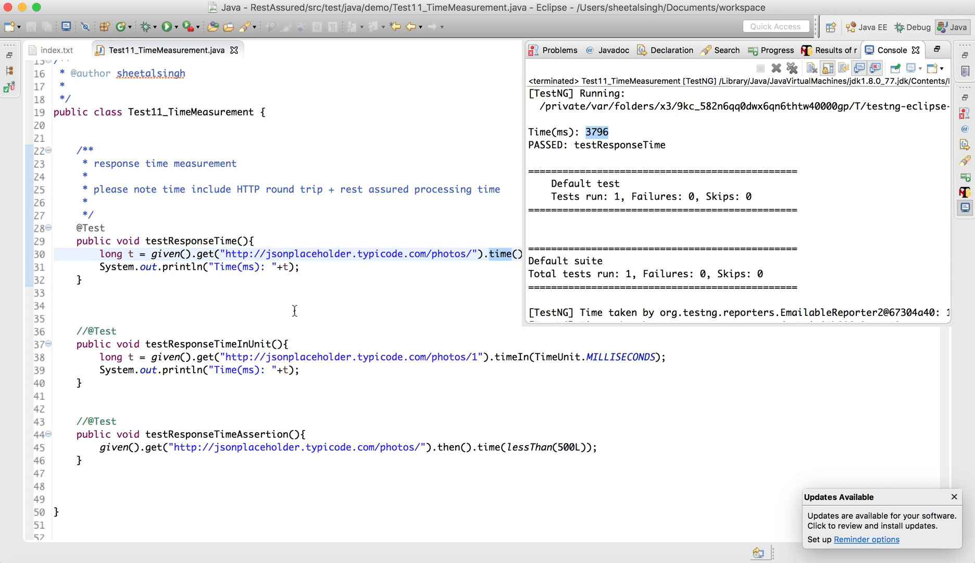
{"action": "left_click", "coordinate": [339, 292]}
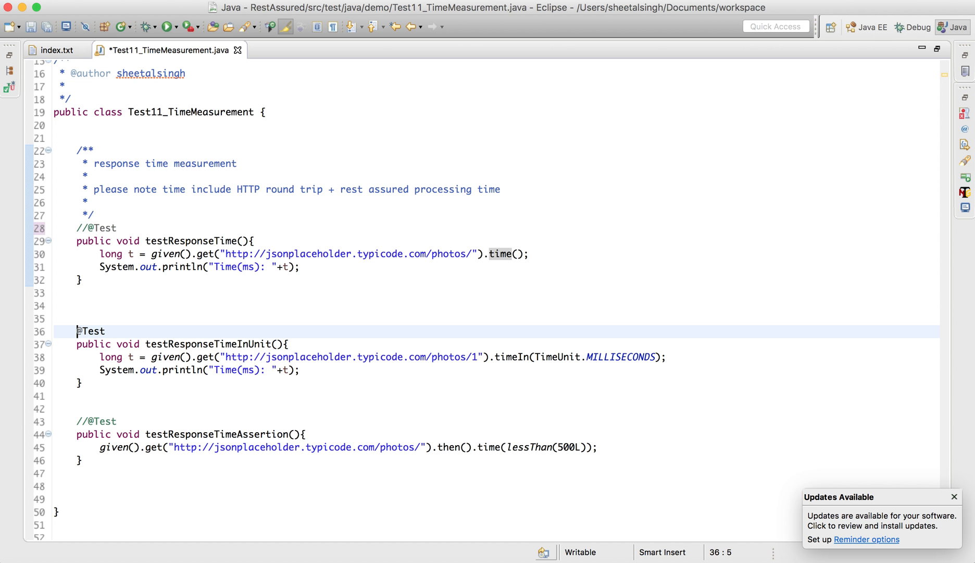
Step: Save the switched test, change testResponseTimeInUnit to TimeUnit.SECONDS, and save again
{"action": "key", "text": "cmd+s"}
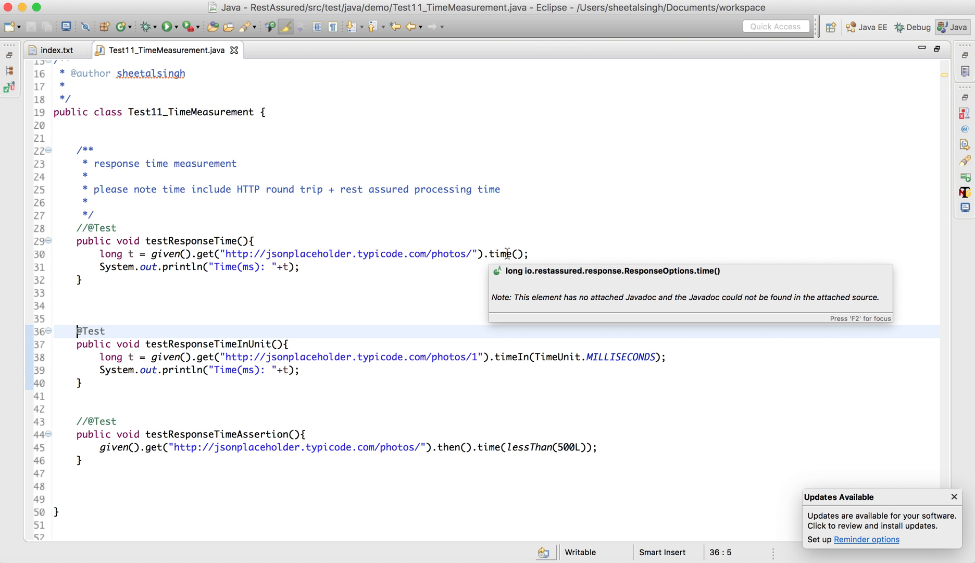
{"action": "mouse_move", "coordinate": [578, 376]}
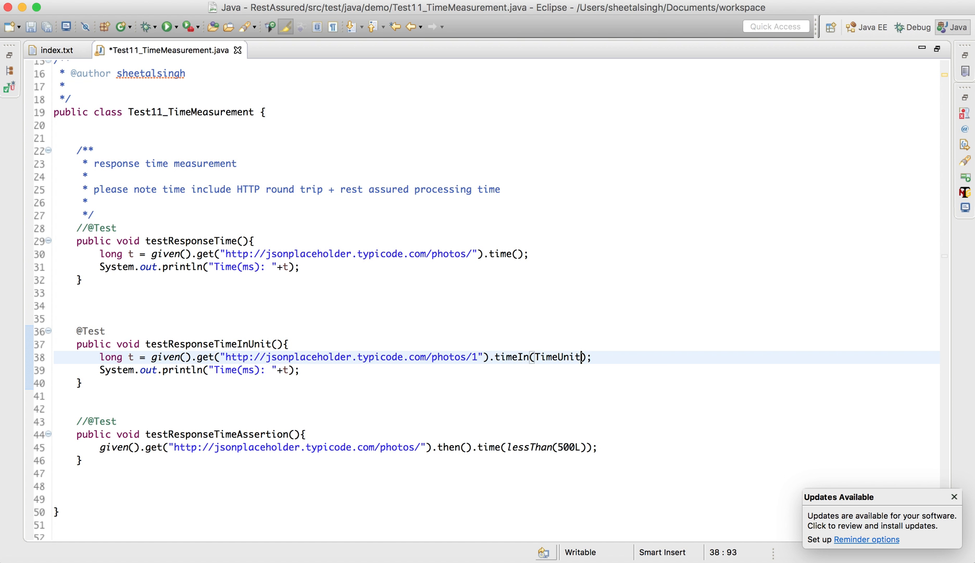
{"action": "type", "text": "."}
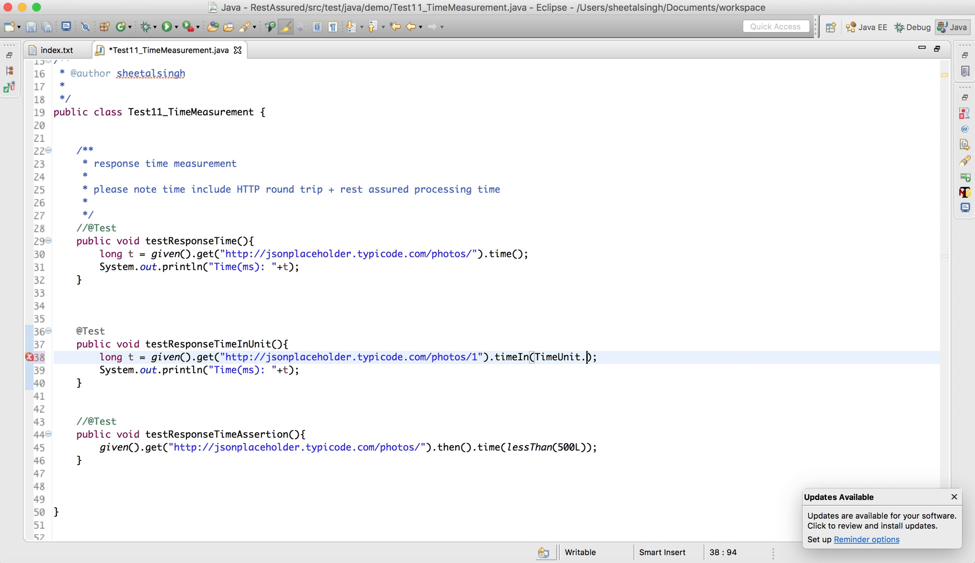
{"action": "type", "text": "."}
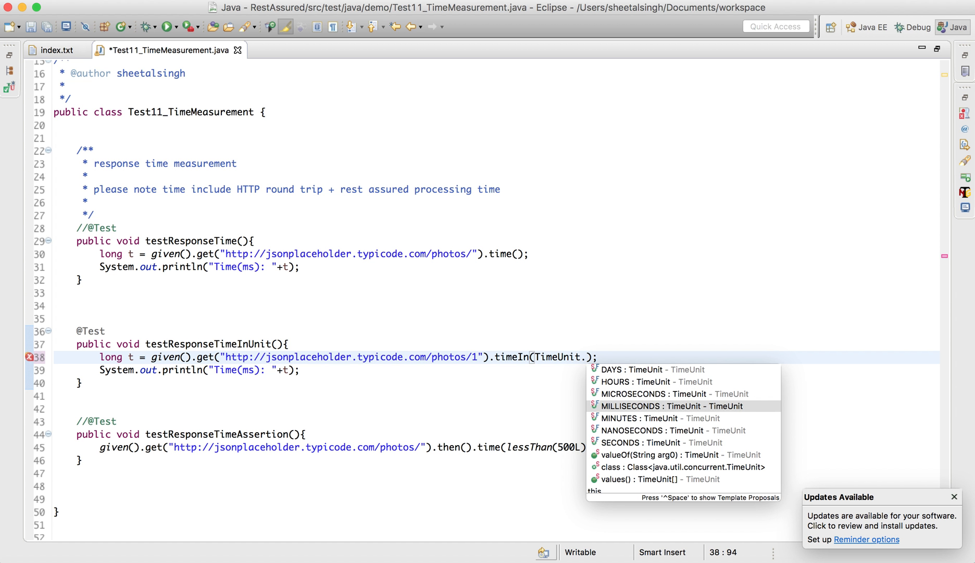
{"action": "key", "text": "Down"}
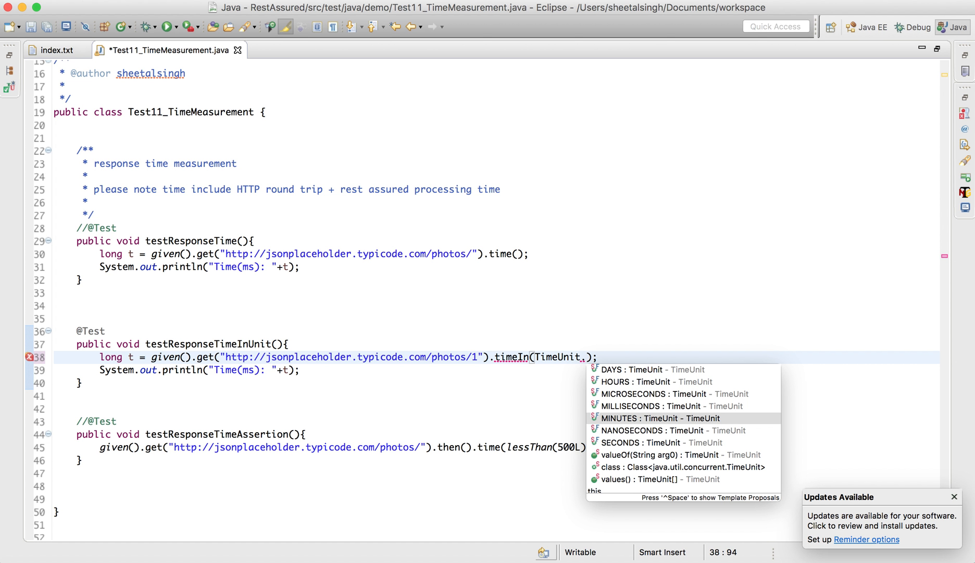
{"action": "key", "text": "Down"}
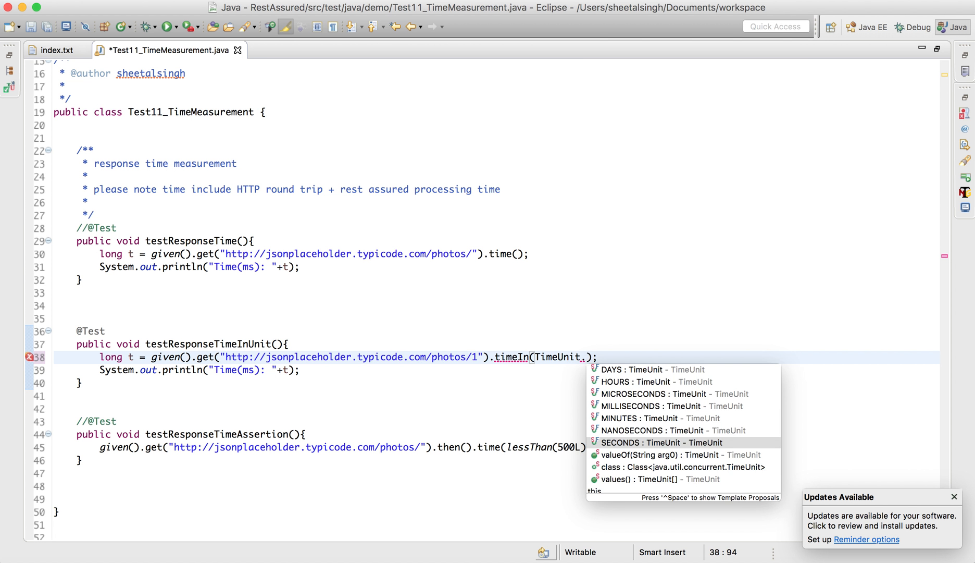
{"action": "double_click", "coordinate": [660, 442]}
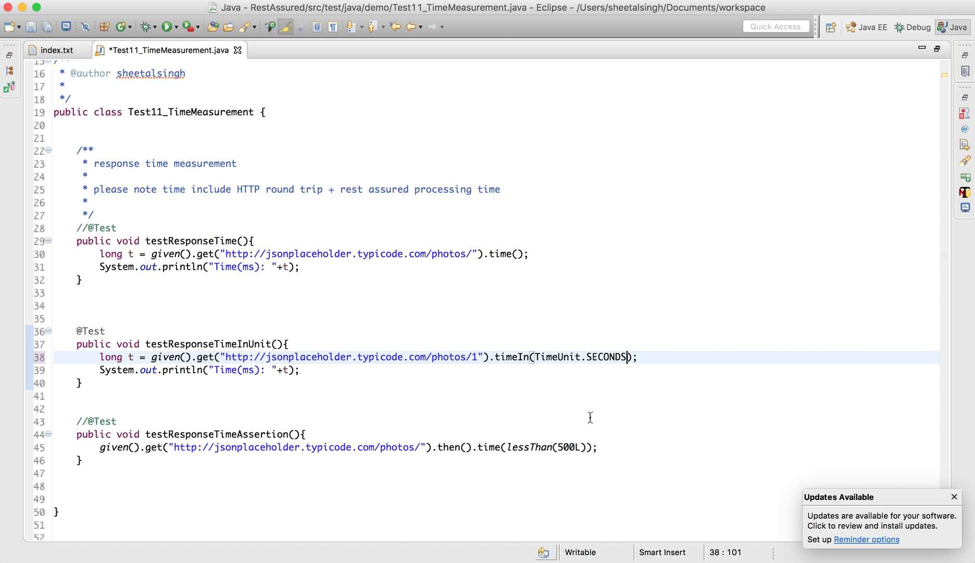
{"action": "key", "text": "cmd+s"}
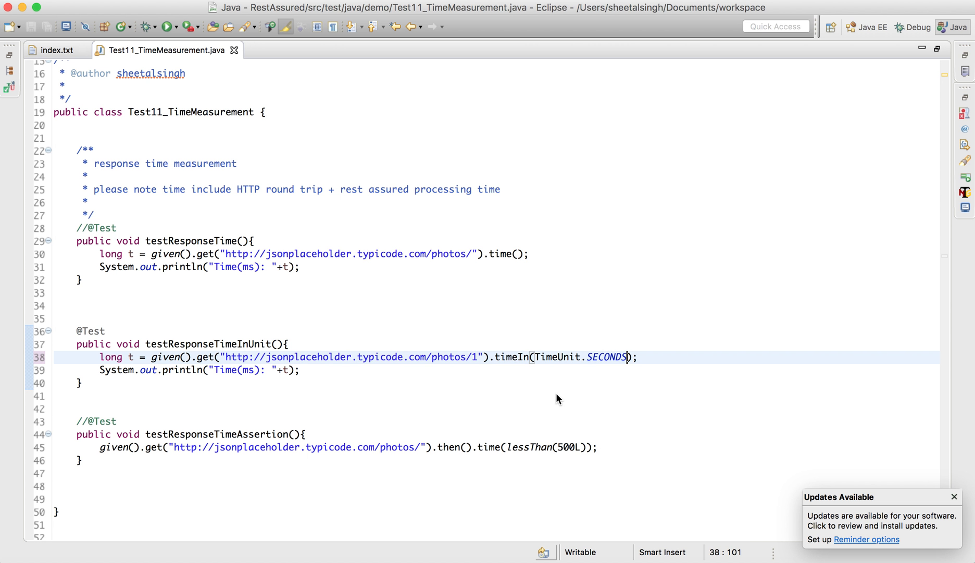
{"action": "mouse_move", "coordinate": [565, 399]}
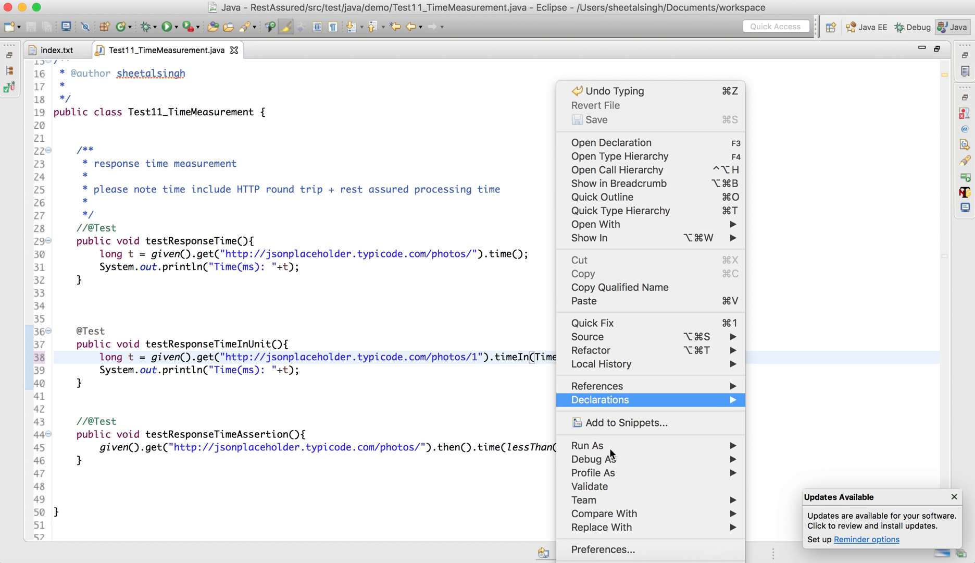
{"action": "mouse_move", "coordinate": [622, 445]}
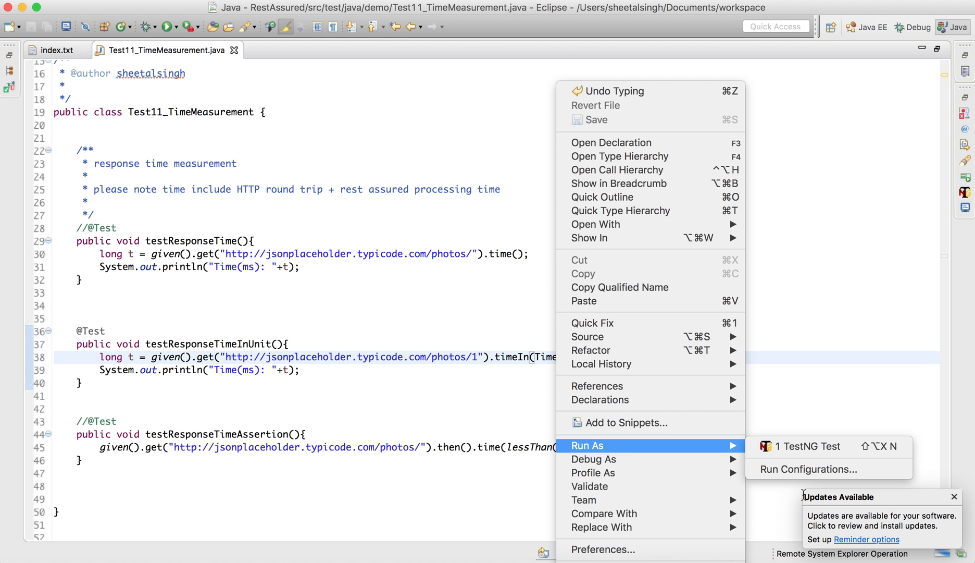
Step: Run the class as a TestNG test with only the SECONDS-unit test enabled
{"action": "left_click", "coordinate": [670, 369]}
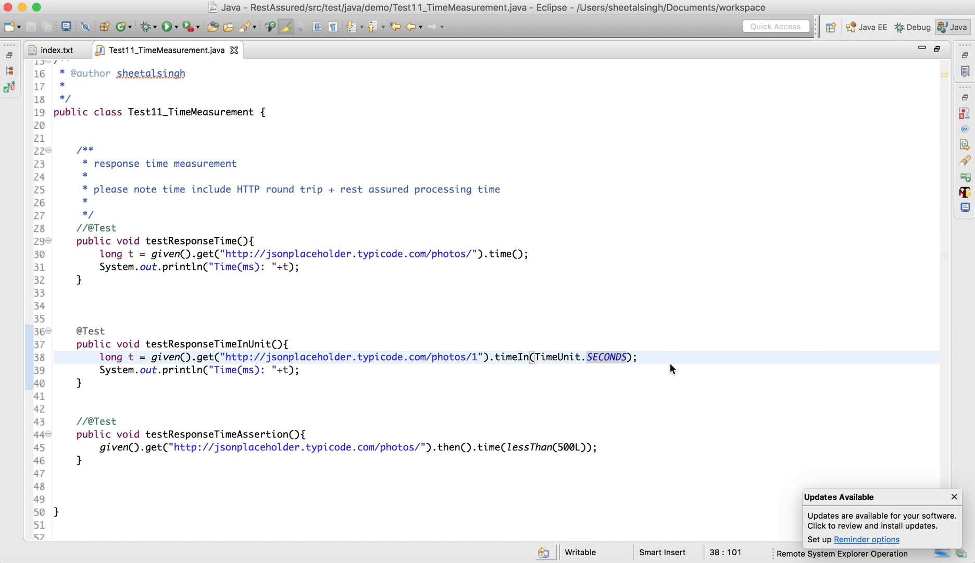
{"action": "right_click", "coordinate": [670, 368]}
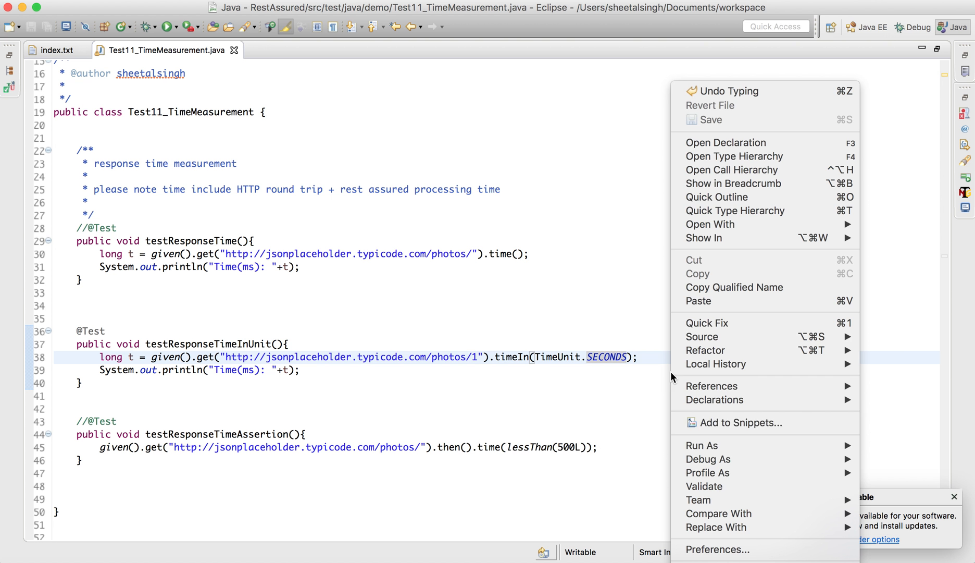
{"action": "mouse_move", "coordinate": [702, 445]}
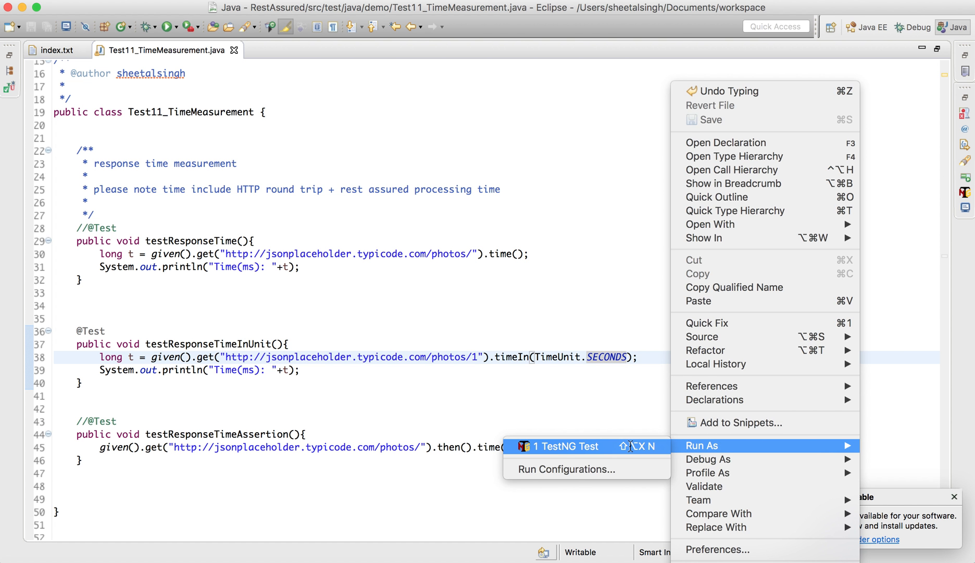
{"action": "left_click", "coordinate": [565, 446]}
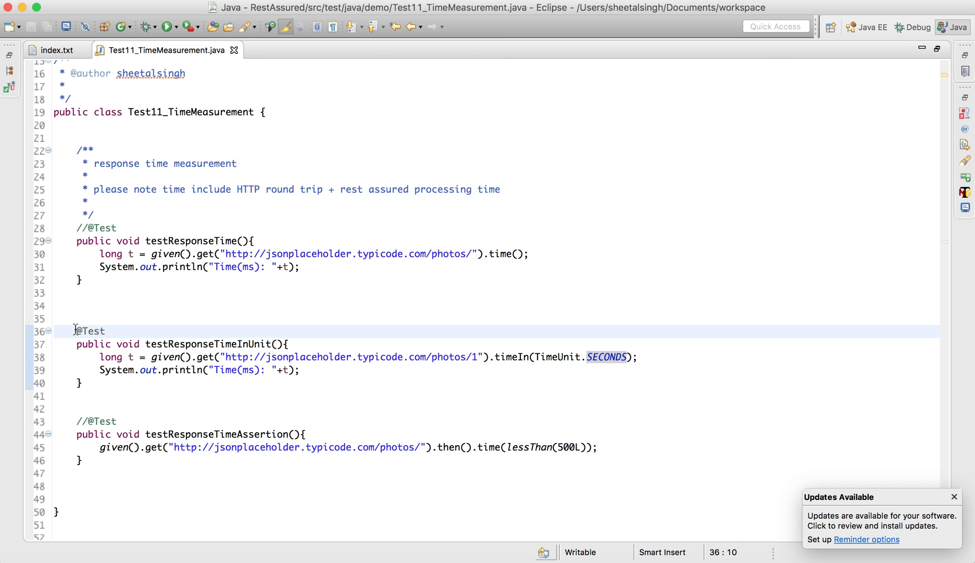
{"action": "type", "text": "//"}
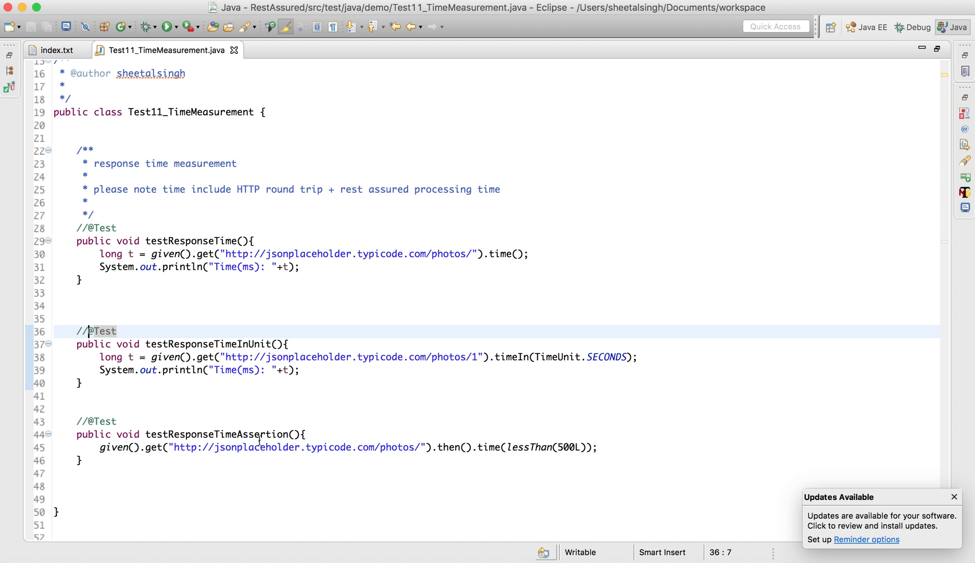
{"action": "mouse_move", "coordinate": [350, 462]}
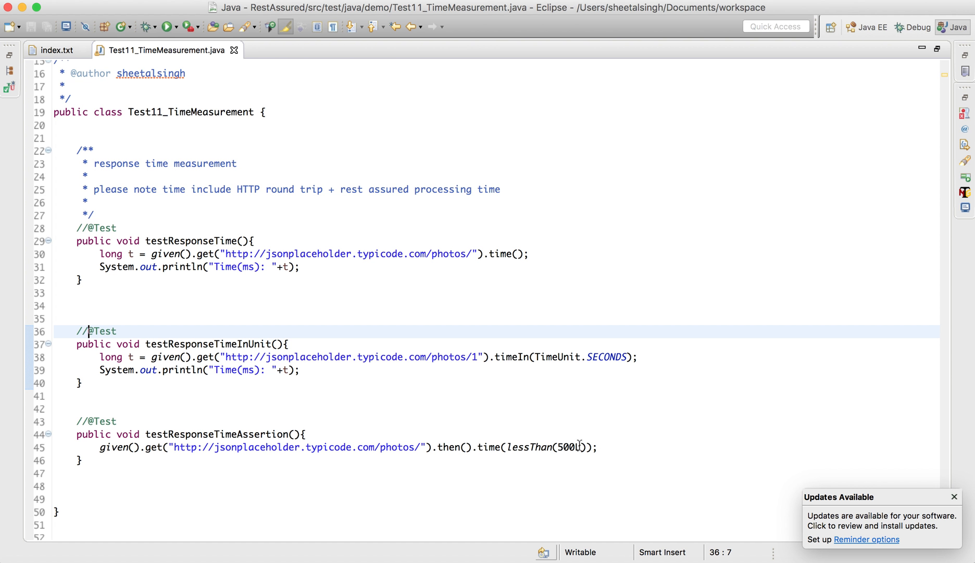
{"action": "mouse_move", "coordinate": [142, 373]}
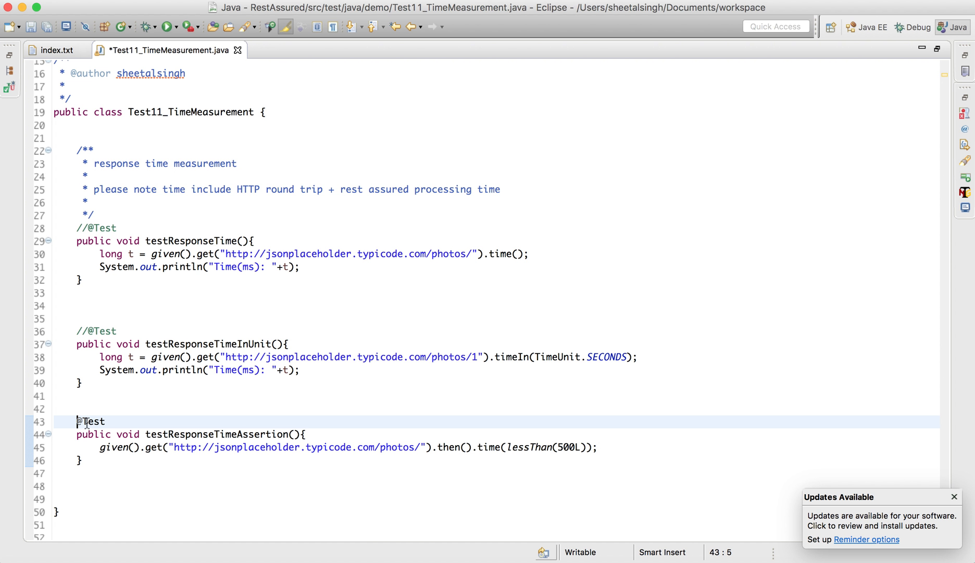
{"action": "key", "text": "cmd+s"}
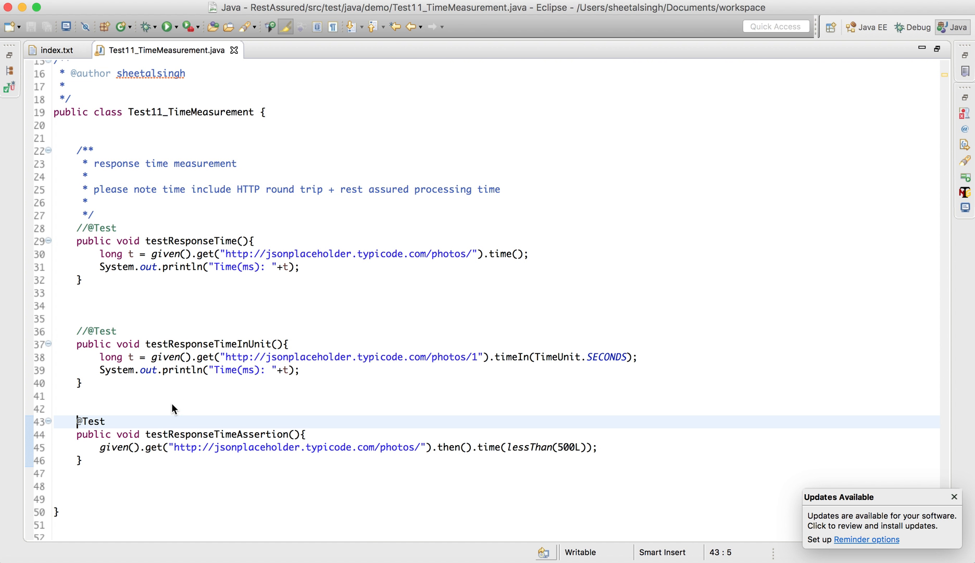
{"action": "right_click", "coordinate": [174, 409]}
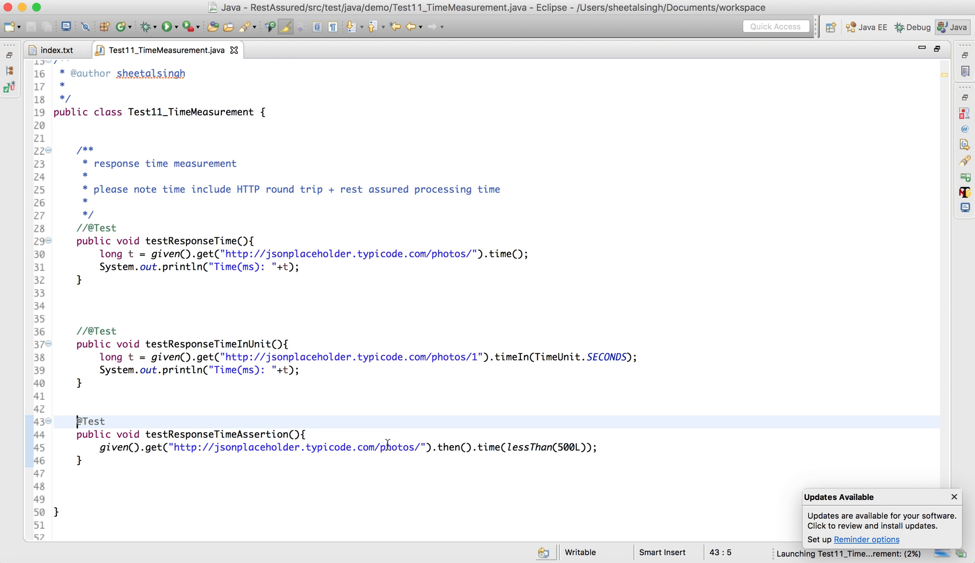
{"action": "mouse_move", "coordinate": [397, 432]}
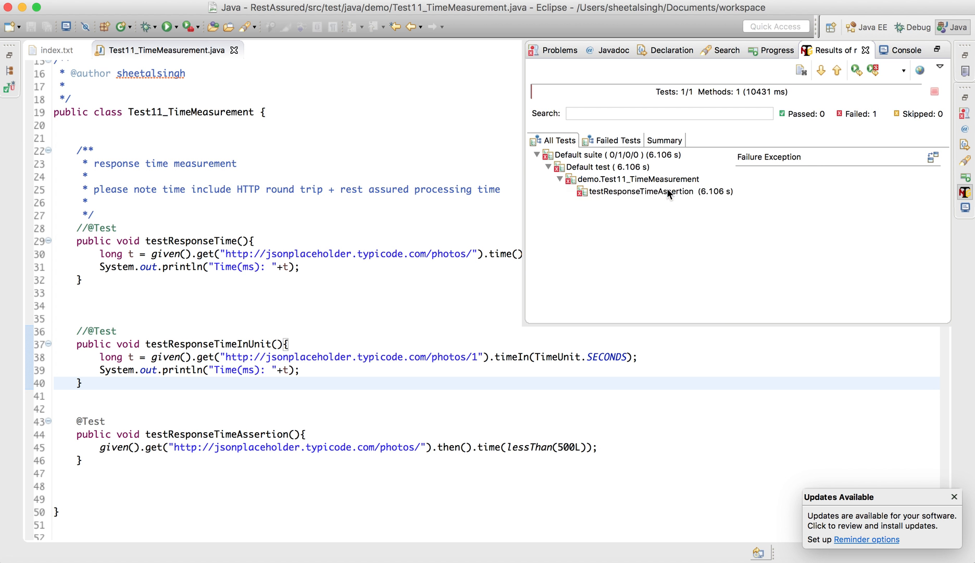
Step: Dismiss the failed results and delete the 5 from lessThan(500L)
{"action": "left_click", "coordinate": [641, 191]}
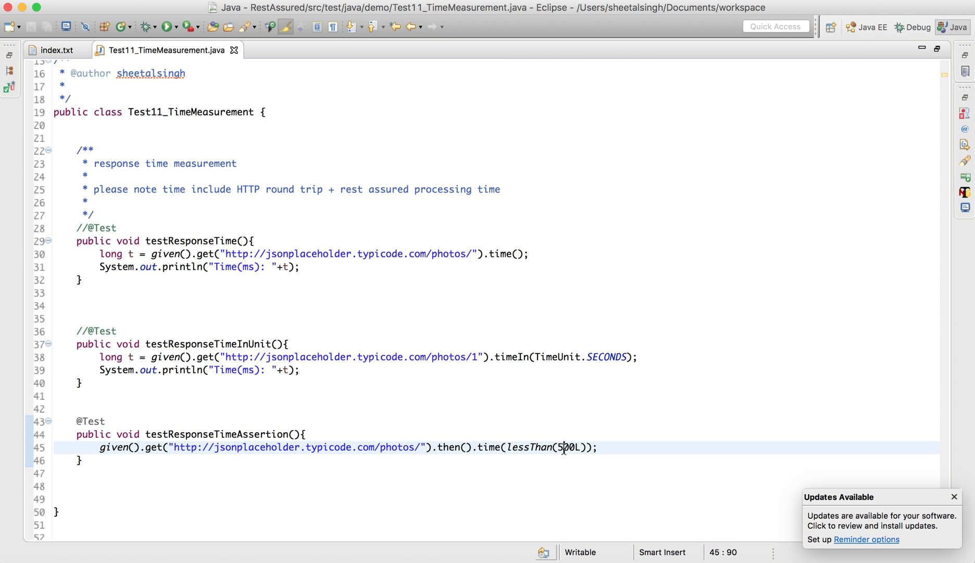
{"action": "key", "text": "Backspace"}
{"action": "type", "text": "40"}
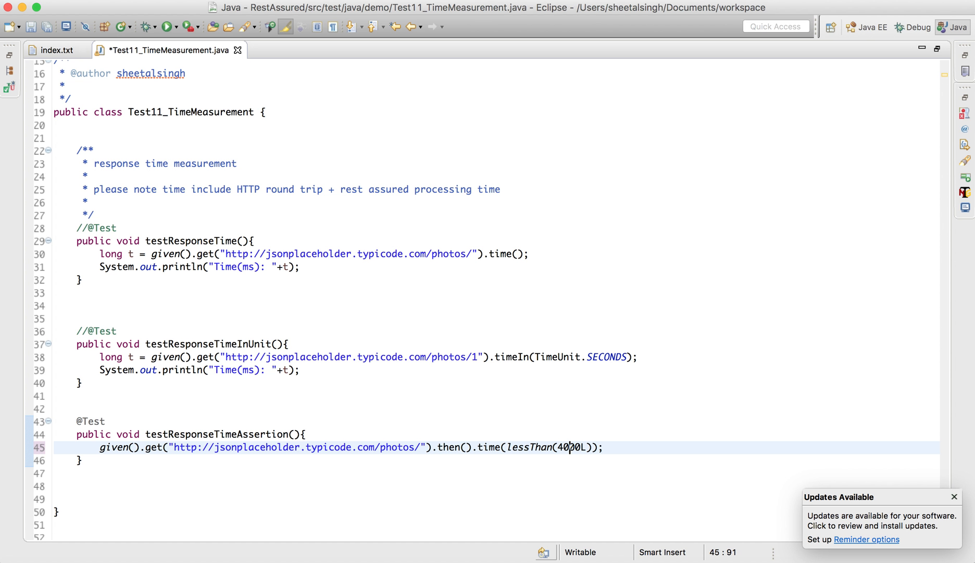
Step: Save lessThan(4000L) and rerun testResponseTimeAssertion in TestNG, which now passes
{"action": "key", "text": "cmd+s"}
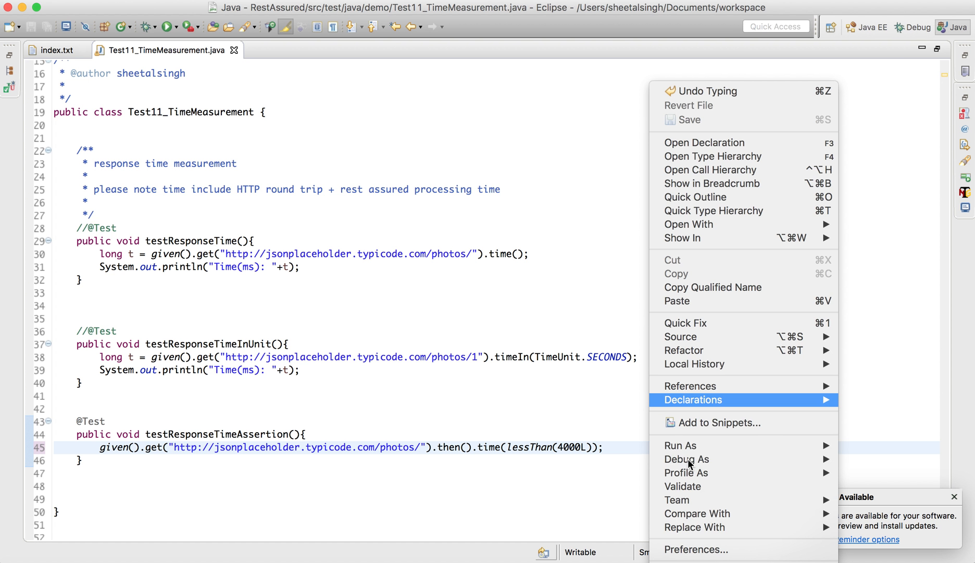
{"action": "mouse_move", "coordinate": [680, 445]}
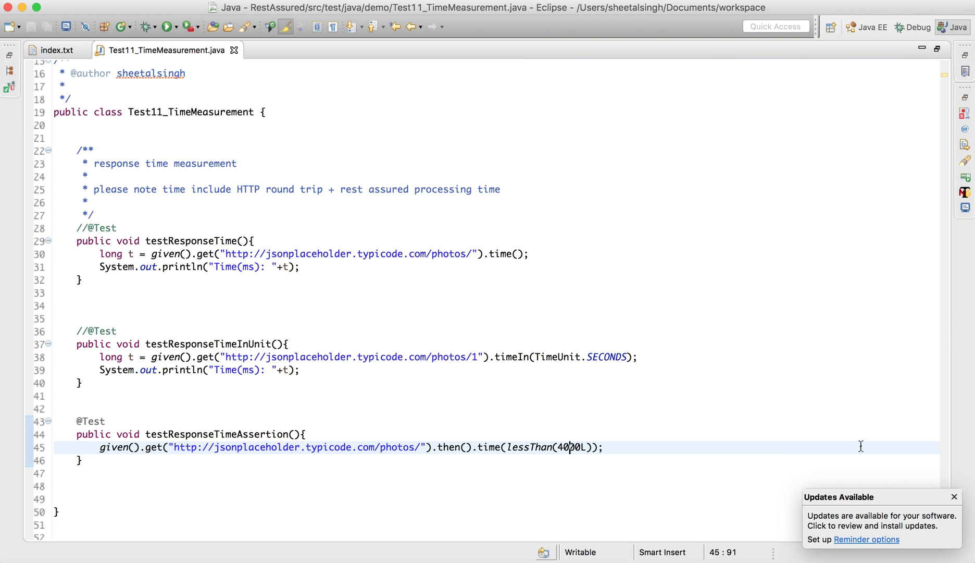
{"action": "left_click", "coordinate": [167, 27]}
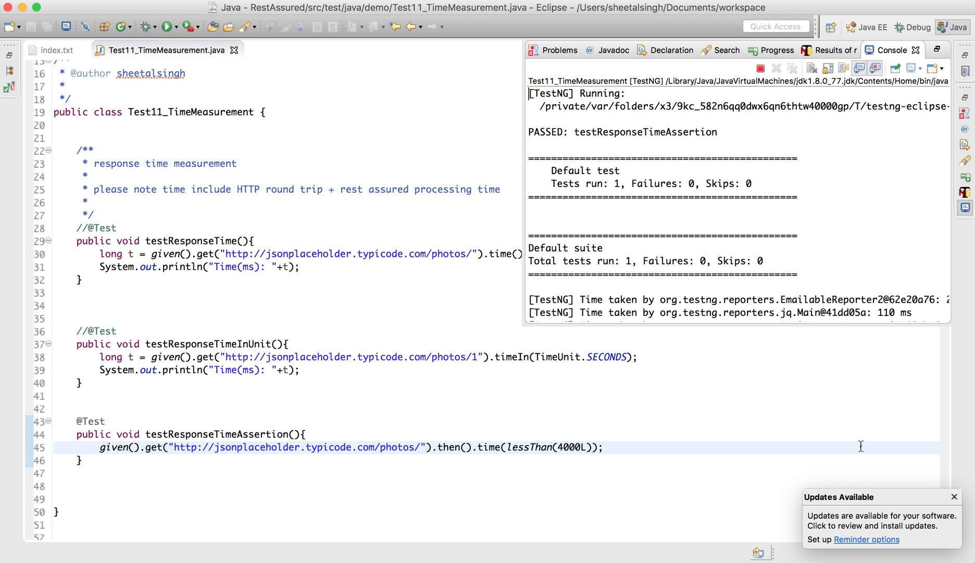
{"action": "mouse_move", "coordinate": [672, 376]}
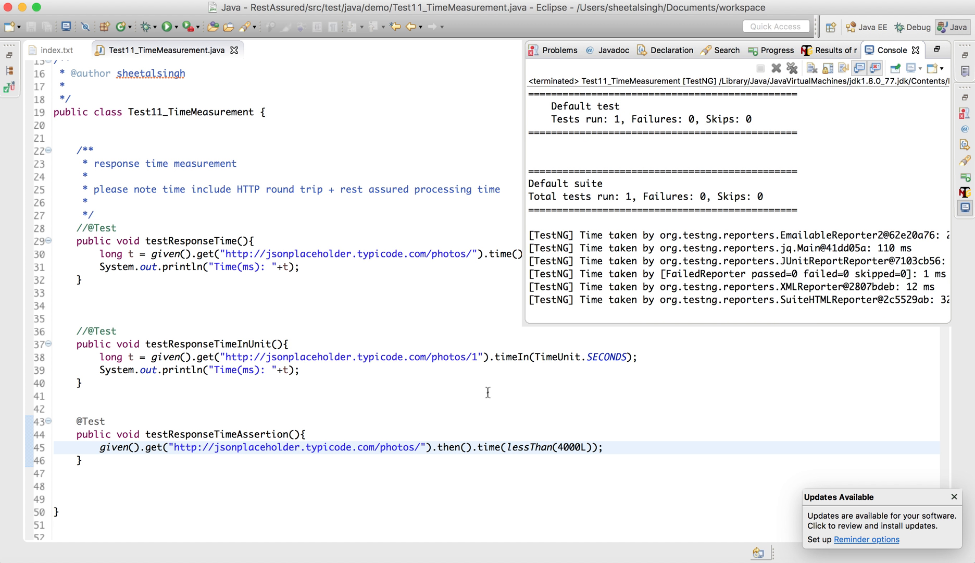
{"action": "mouse_move", "coordinate": [539, 470]}
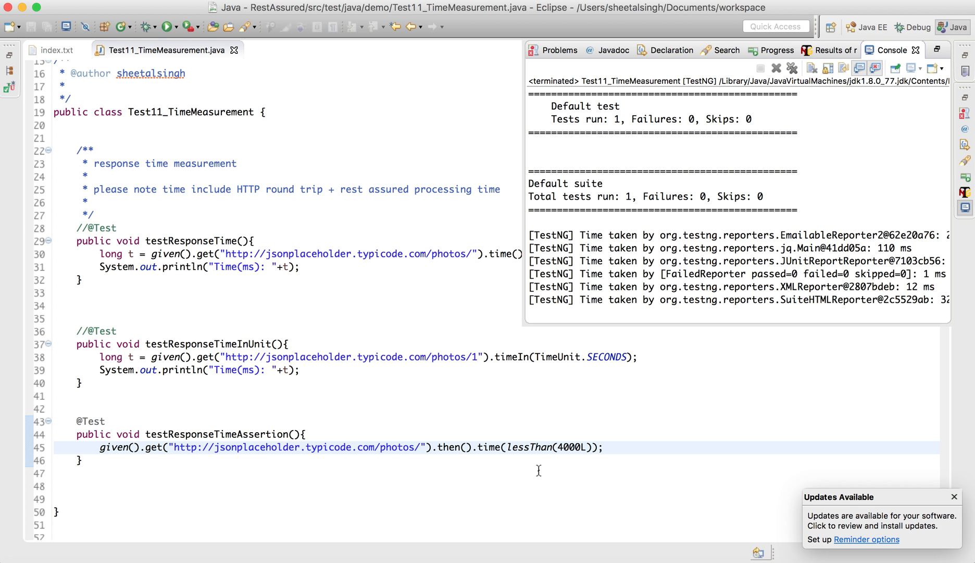
{"action": "mouse_move", "coordinate": [635, 437]}
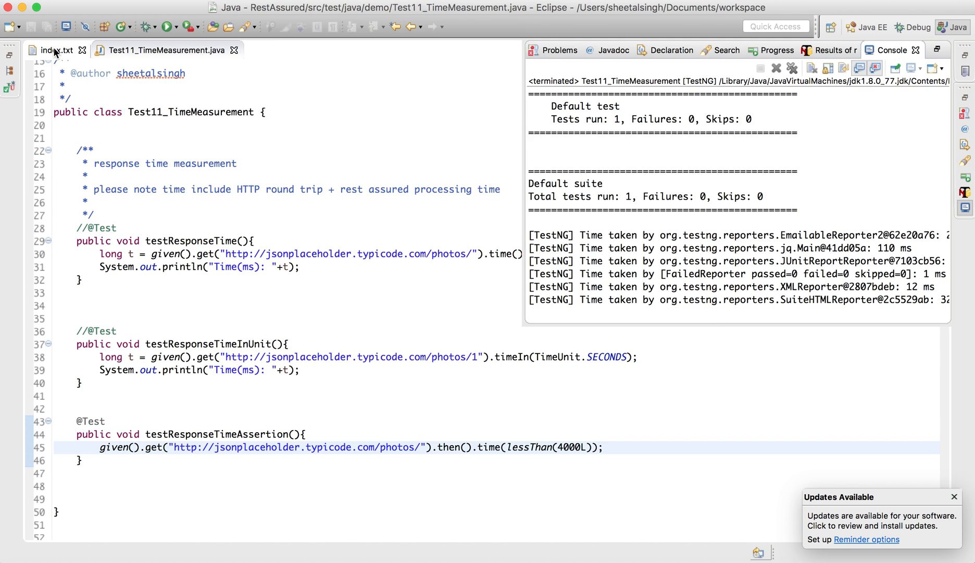
{"action": "left_click", "coordinate": [54, 51]}
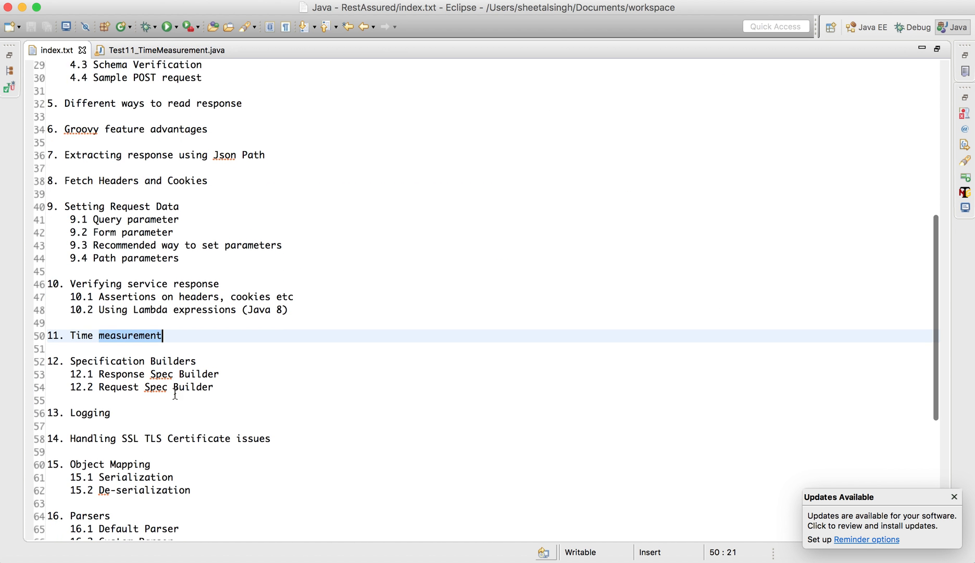
Step: Scroll the index.txt outline past 11. Time measurement to 12.2 Request Spec Builder
{"action": "scroll", "scroll_direction": "down", "scroll_amount": 3}
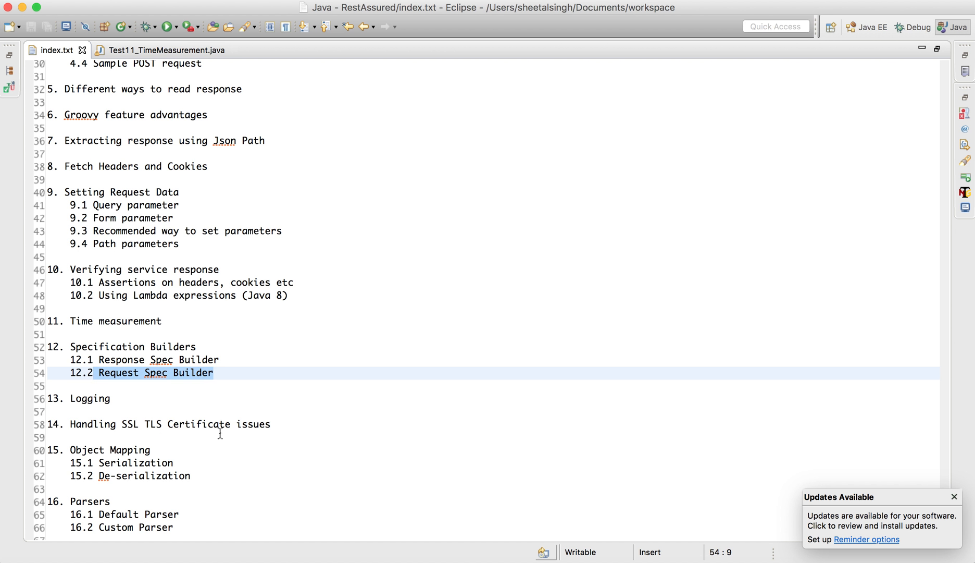
{"action": "mouse_move", "coordinate": [185, 454]}
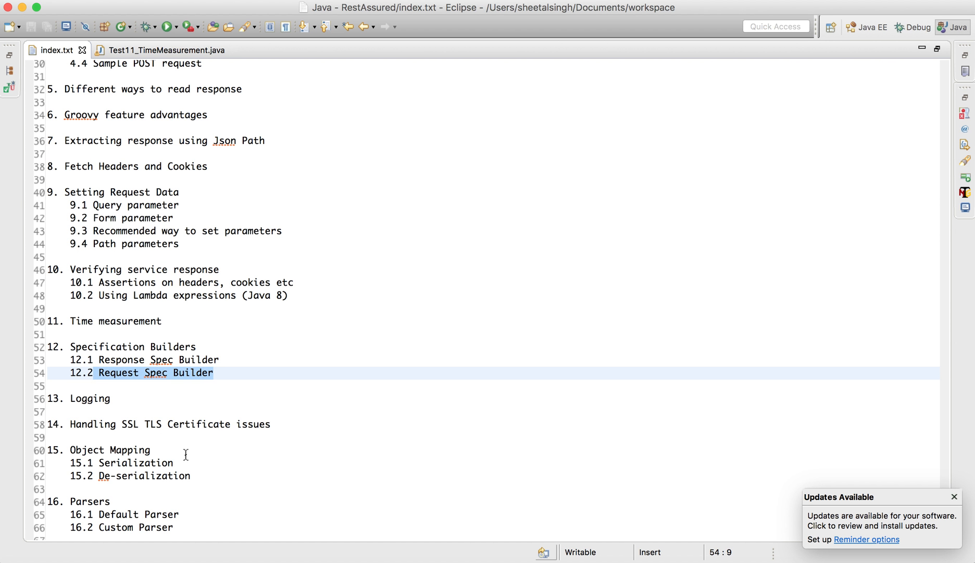